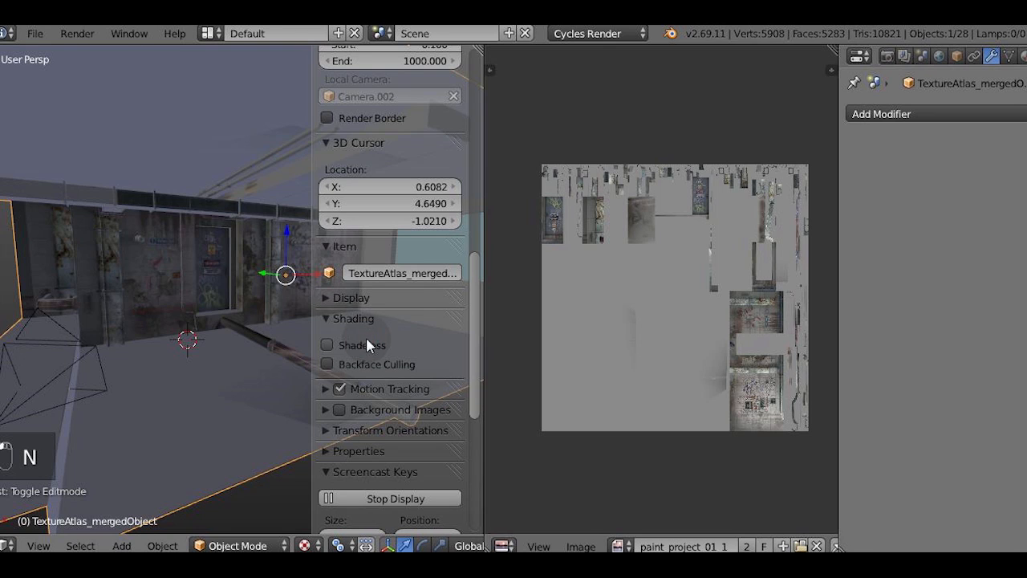
Select the corridor's connected flat faces in edit mode to show their UVs over the atlas.
left_click(328, 343)
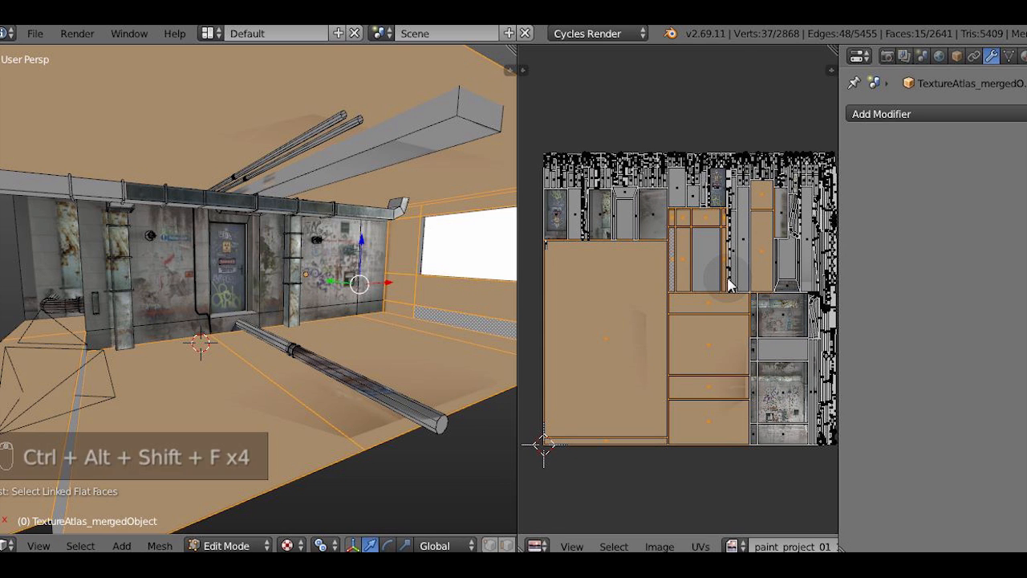
key("a")
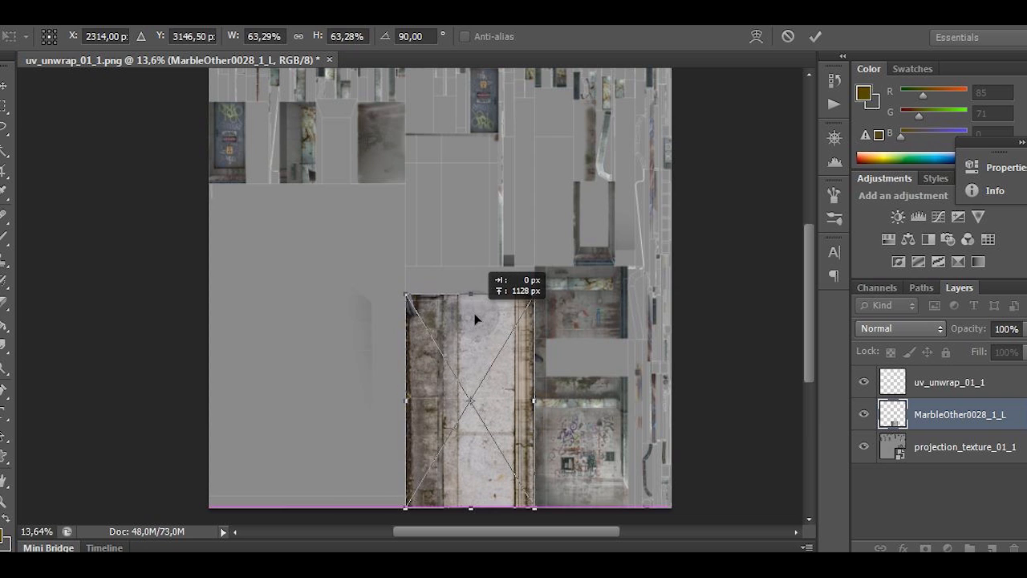
Free-transform the marble wall texture layer to fit the tall lower region of the UV atlas.
left_click_drag(469, 296, 469, 270)
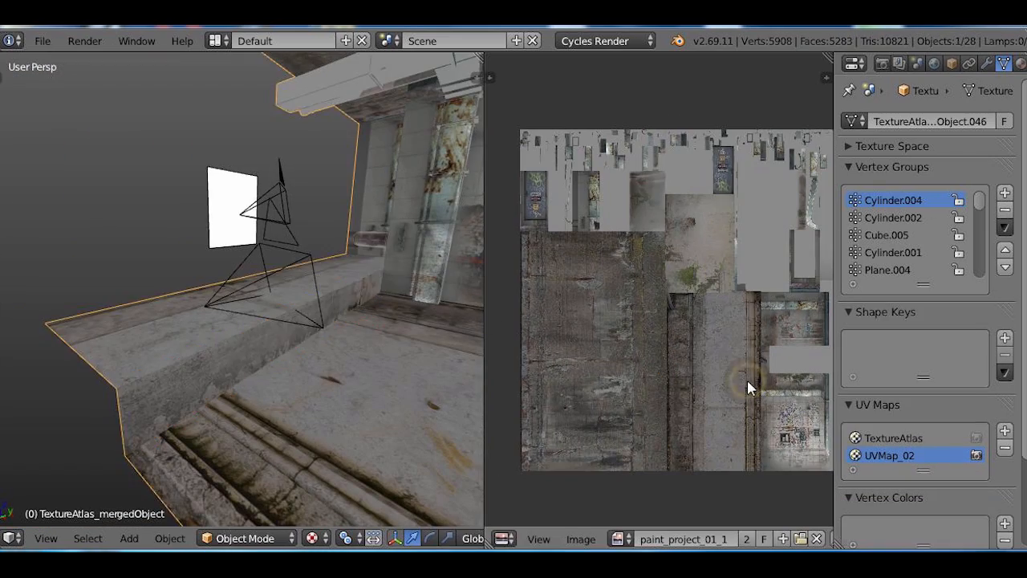
Smart UV Project a wall face of the corridor corner into UVMap_02 over the detail texture.
left_click_drag(746, 385, 211, 309)
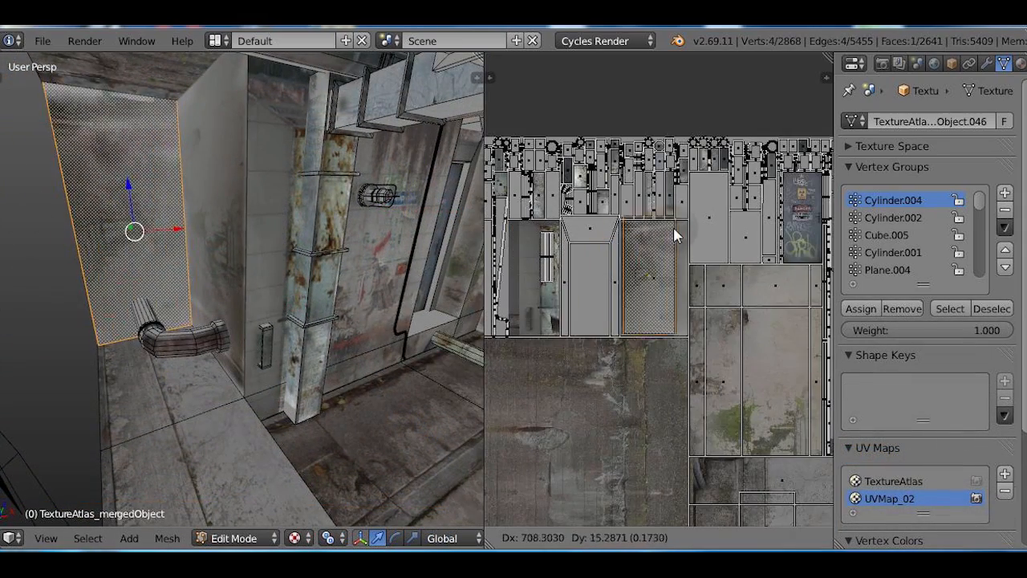
left_click(232, 538)
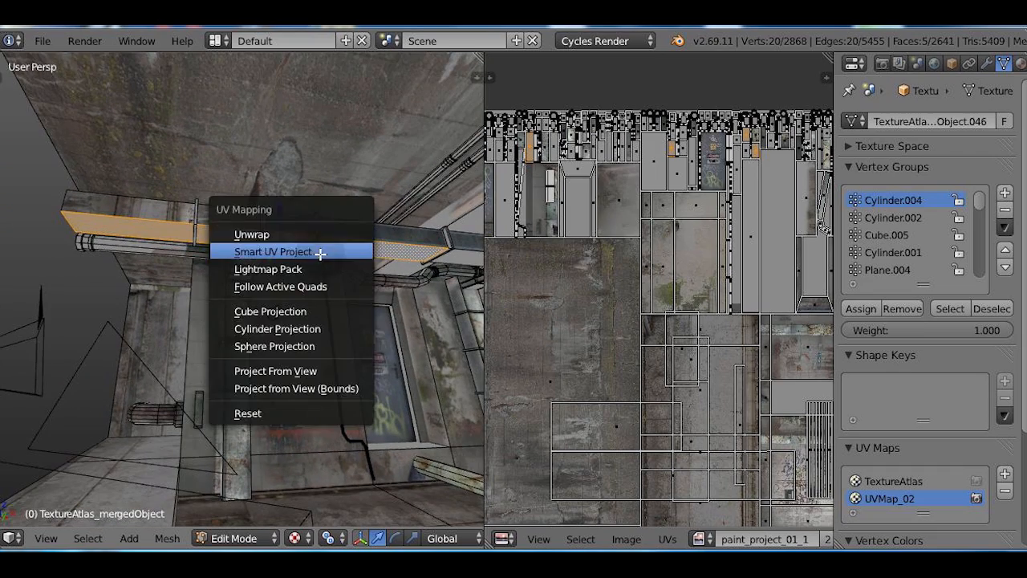
left_click(273, 251)
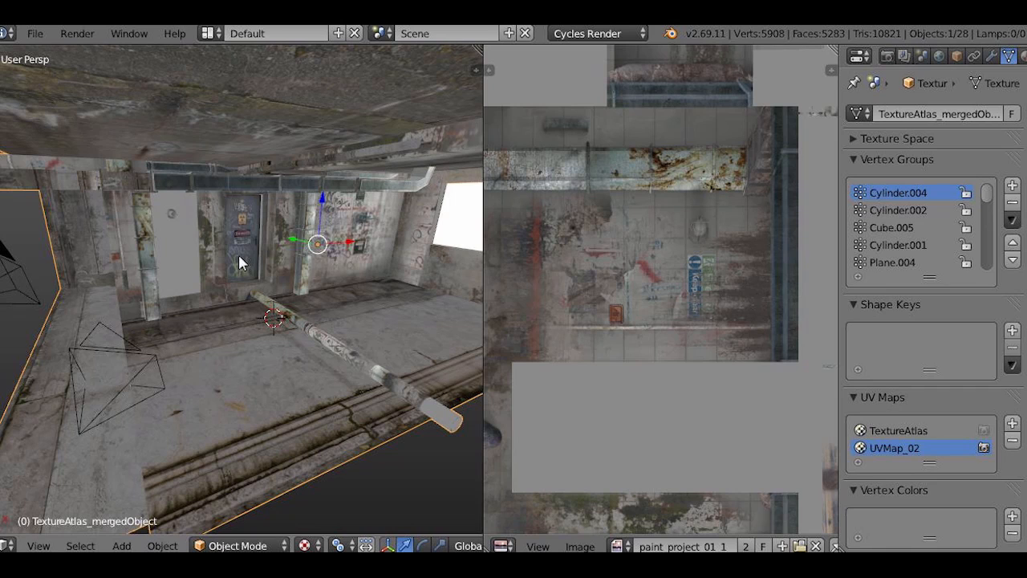
Make TextureAtlas active and set the Texture Paint clone brush to source from UVMap_02.
left_click(899, 430)
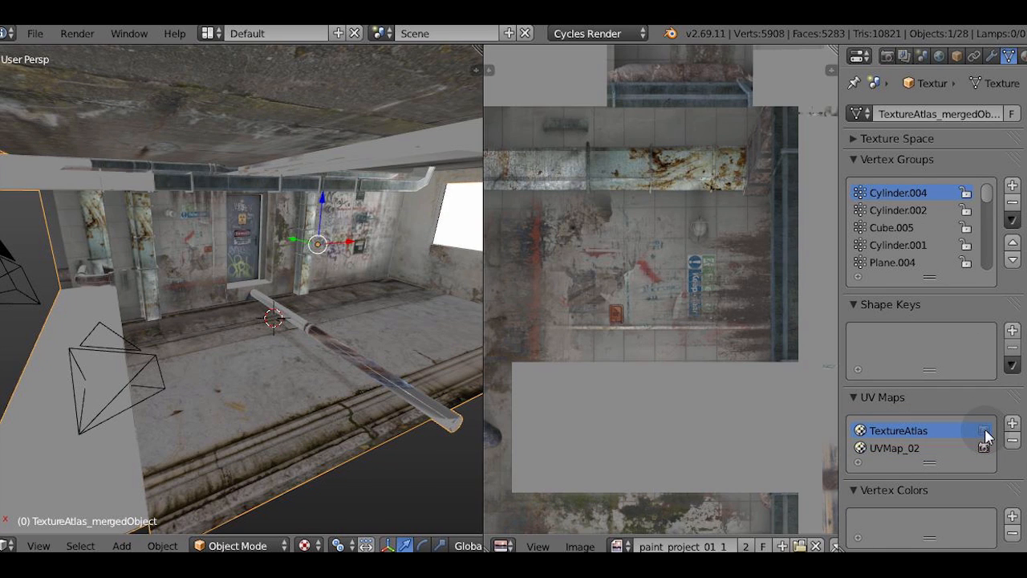
left_click(237, 546)
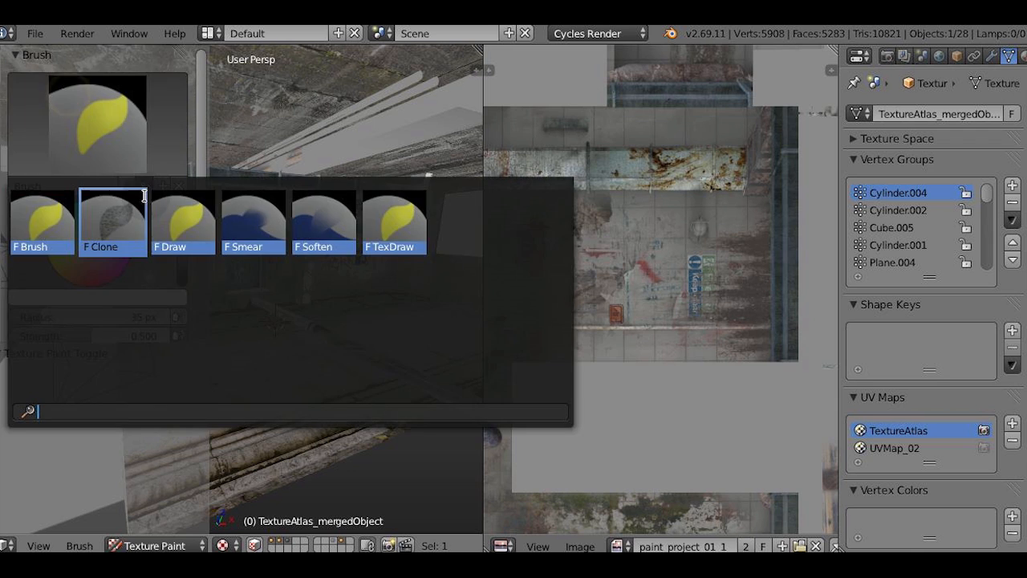
left_click(112, 221)
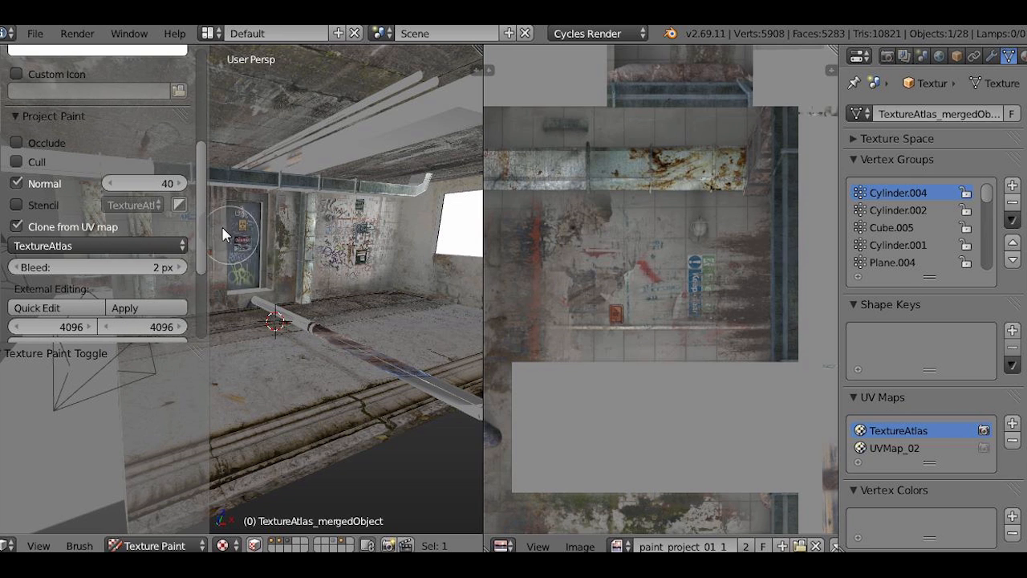
left_click(98, 246)
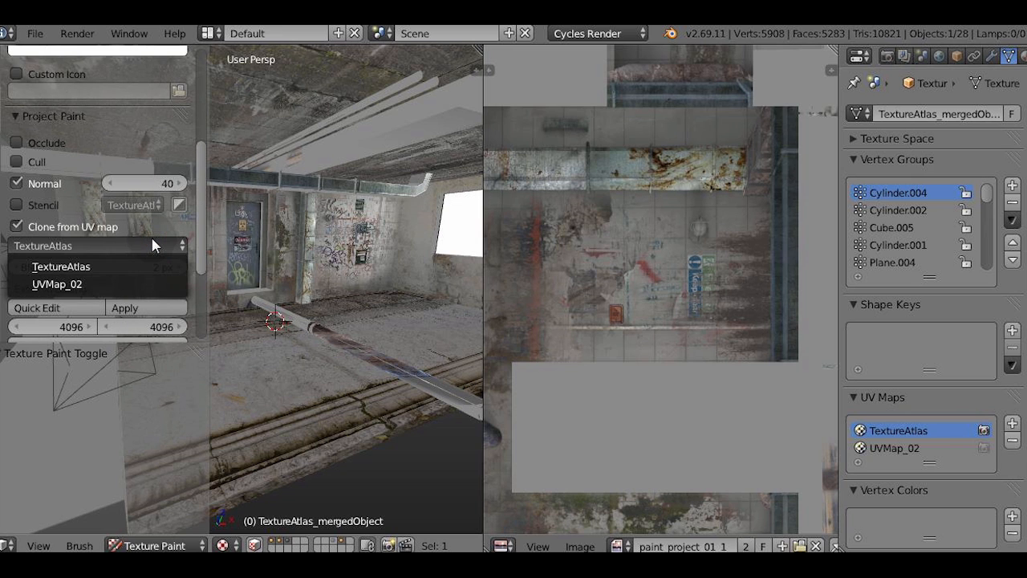
left_click(56, 282)
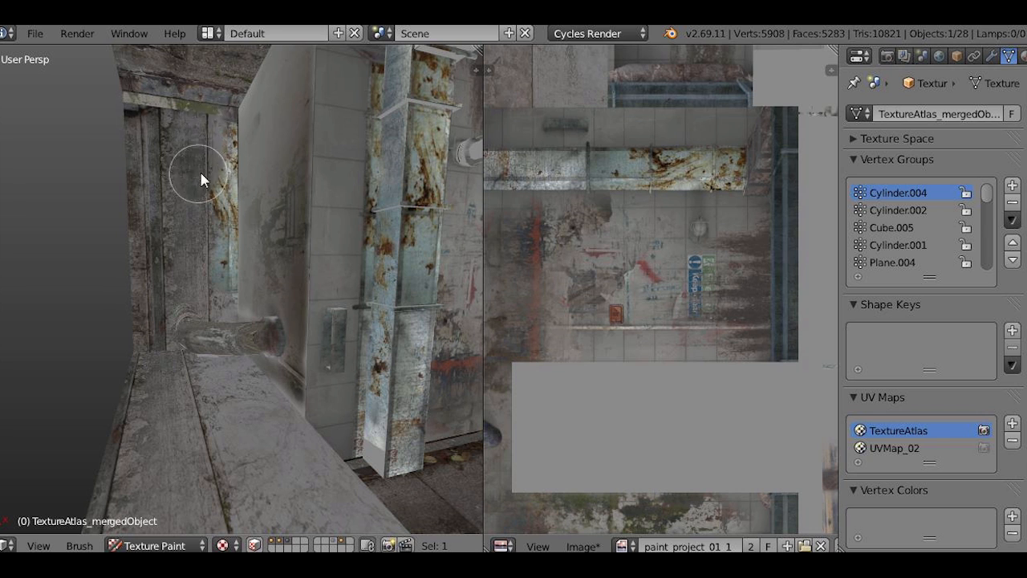
Clone grime strokes onto the wall corner, along the wall edge and over the overhead duct.
left_click_drag(200, 180, 253, 231)
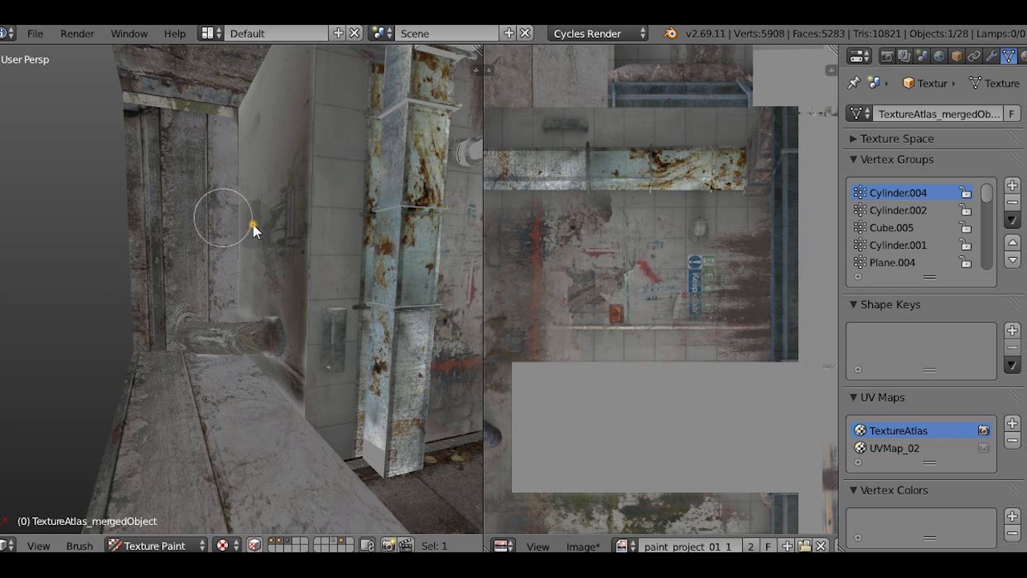
left_click_drag(254, 232, 87, 218)
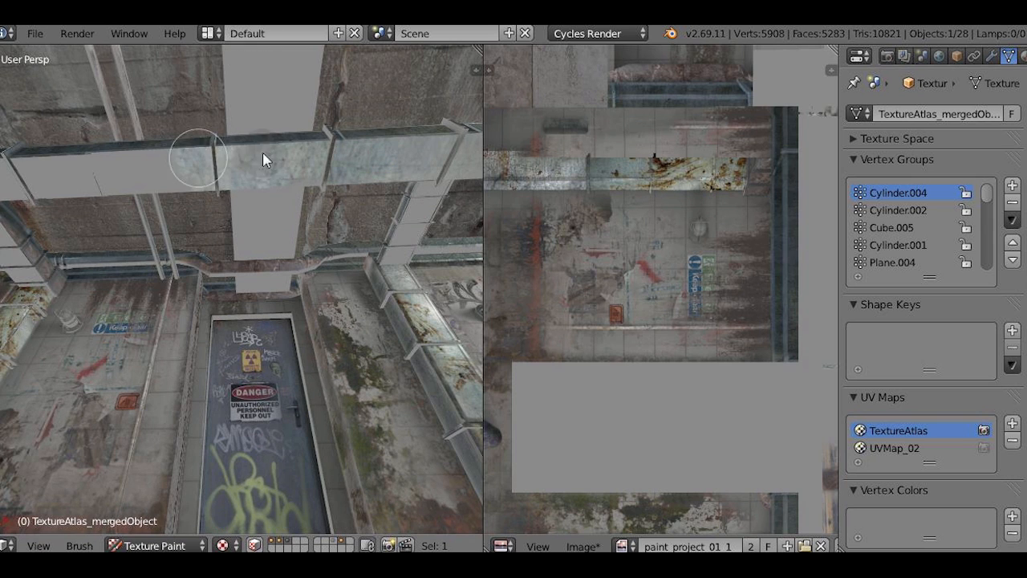
left_click_drag(265, 161, 205, 176)
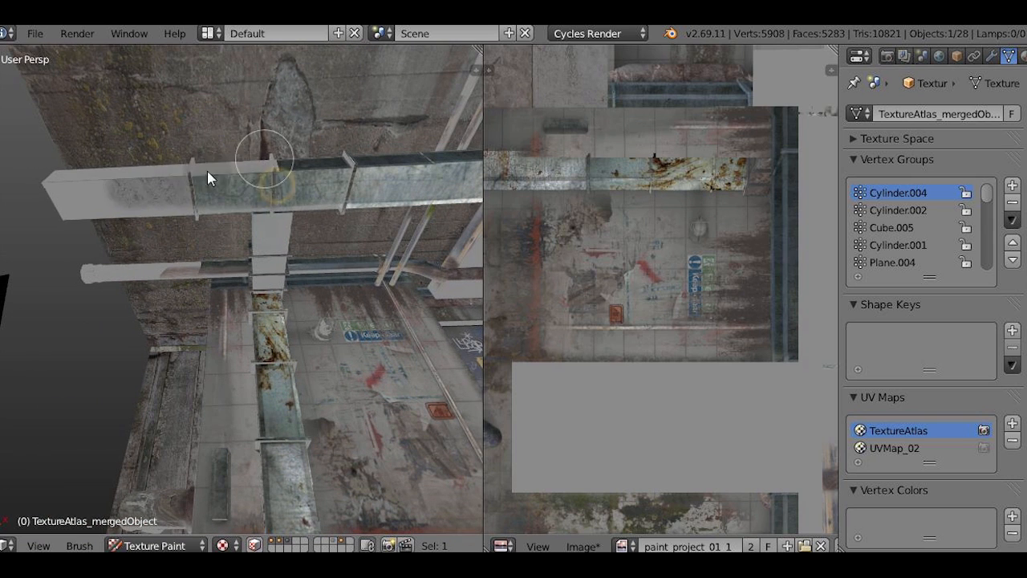